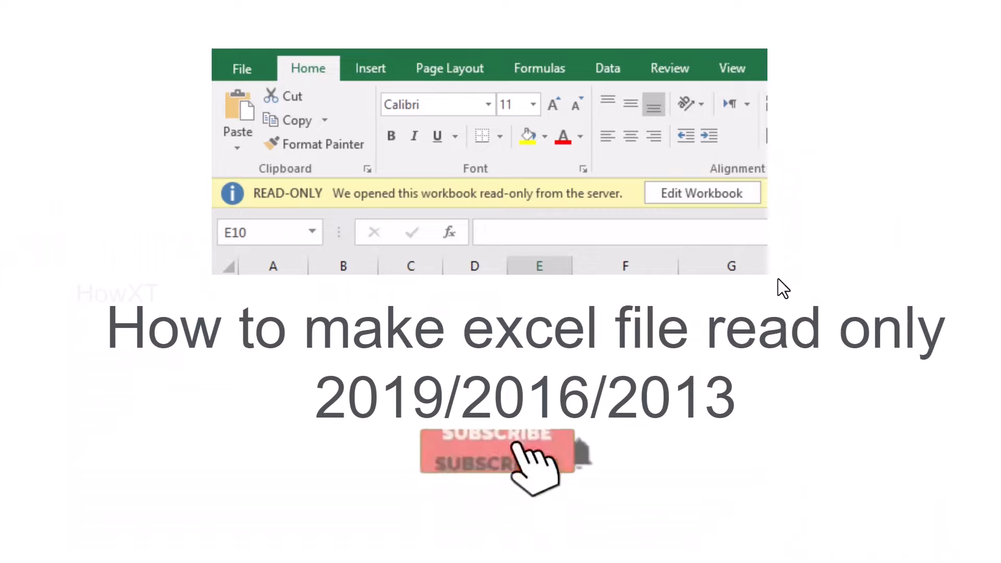
Bring up the mainexcel workbook and highlight the order records in B3:F11, then deselect
{"action": "left_click", "coordinate": [498, 453]}
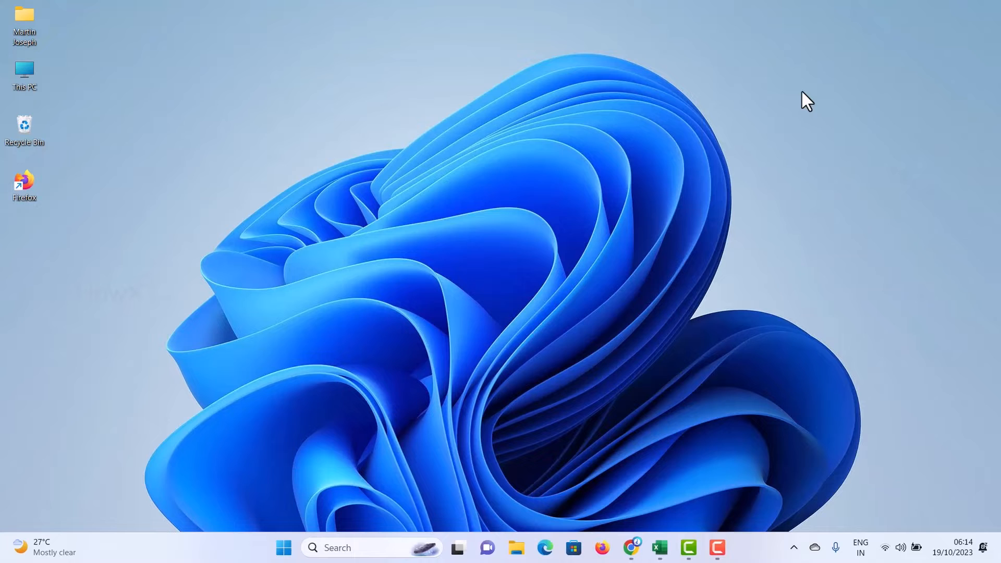
{"action": "mouse_move", "coordinate": [659, 547]}
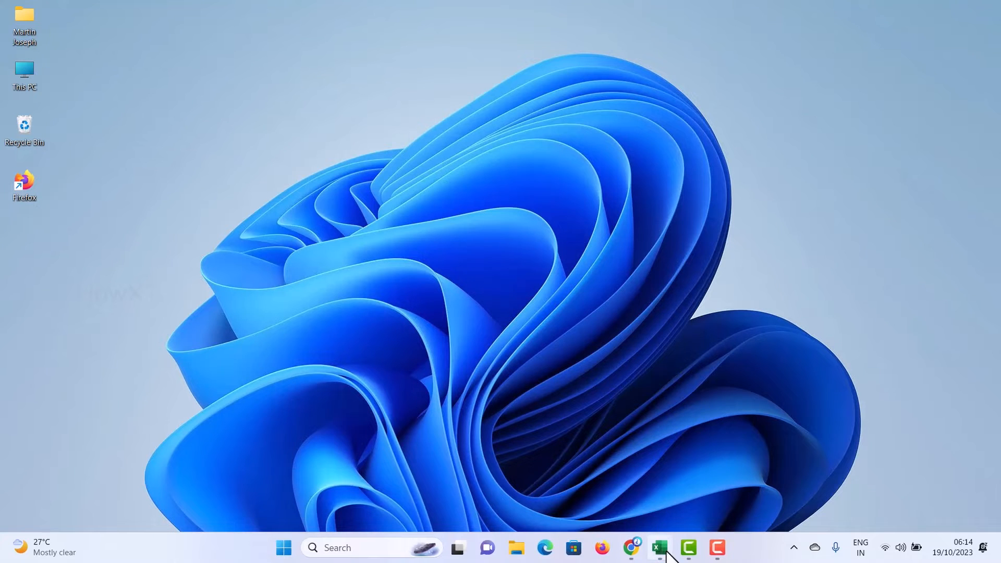
{"action": "left_click", "coordinate": [659, 547]}
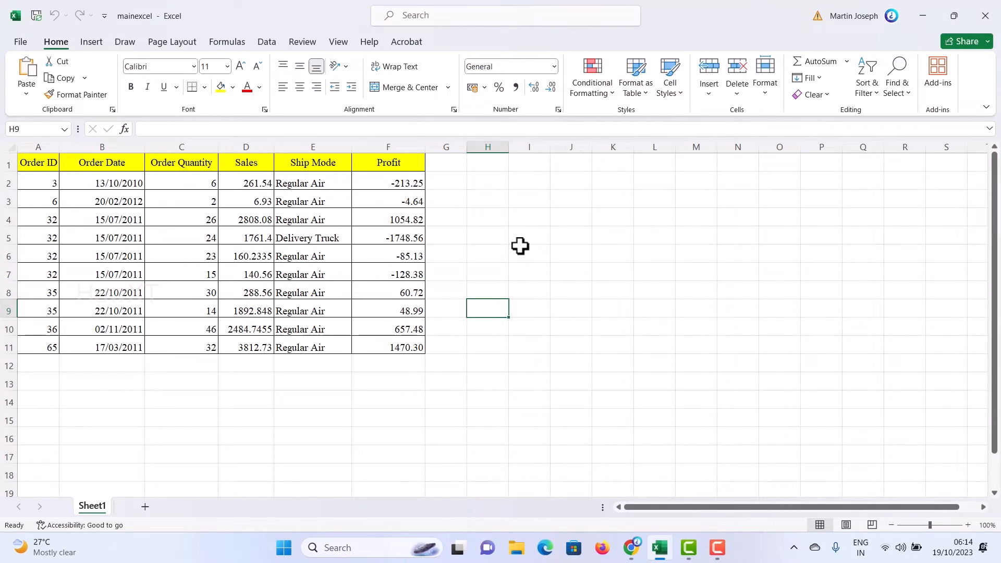
{"action": "left_click", "coordinate": [530, 257]}
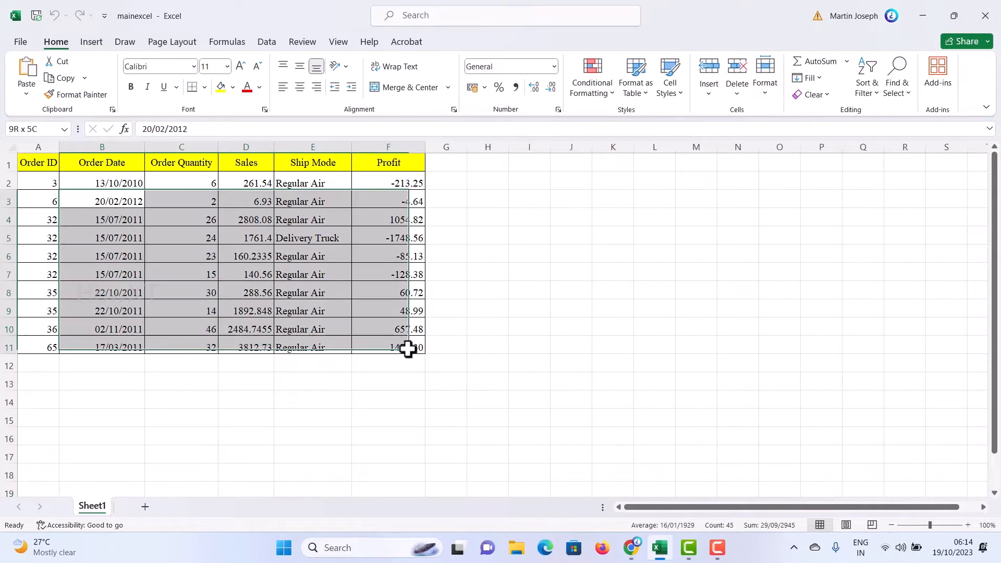
{"action": "left_click", "coordinate": [612, 345]}
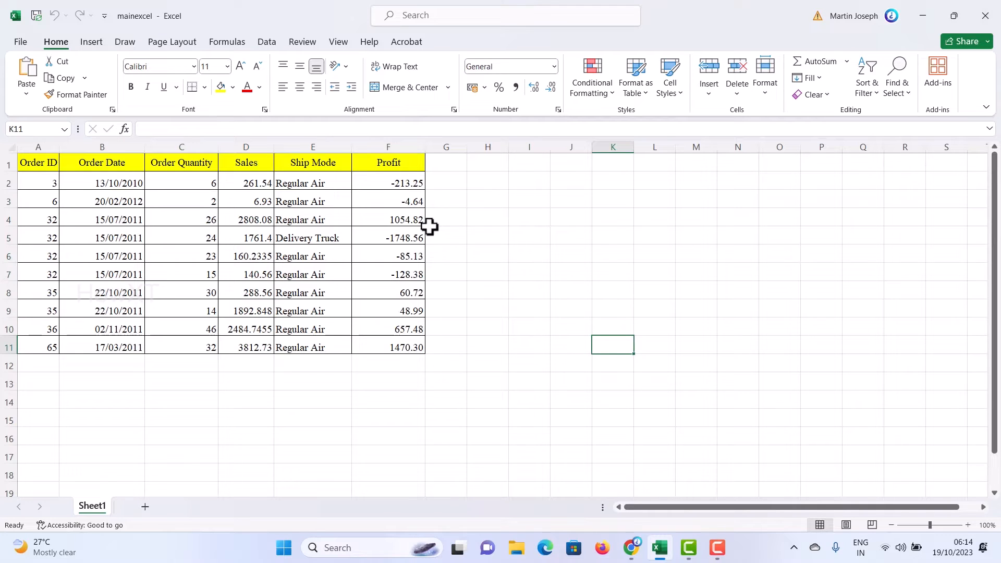
{"action": "mouse_move", "coordinate": [327, 198]}
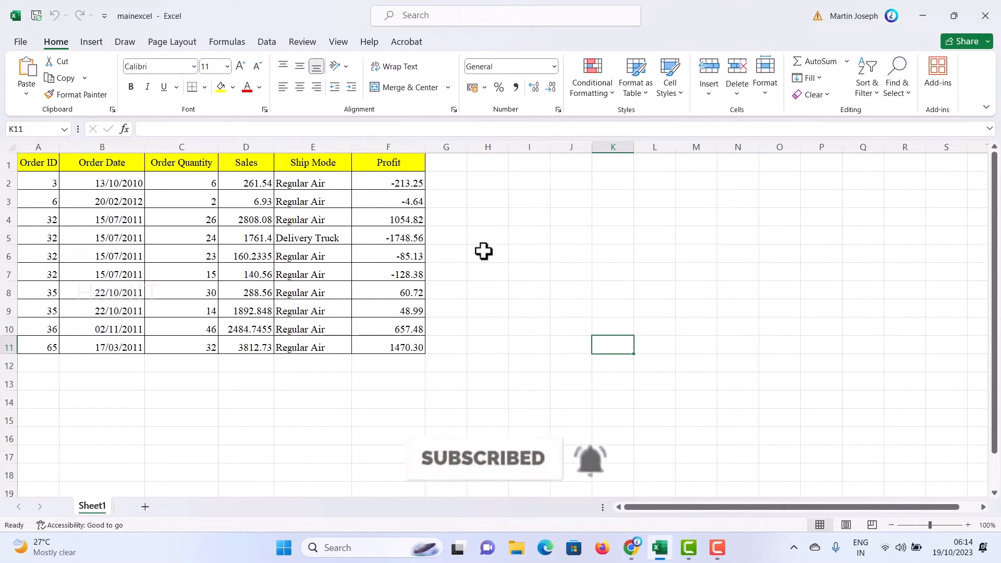
{"action": "mouse_move", "coordinate": [676, 10]}
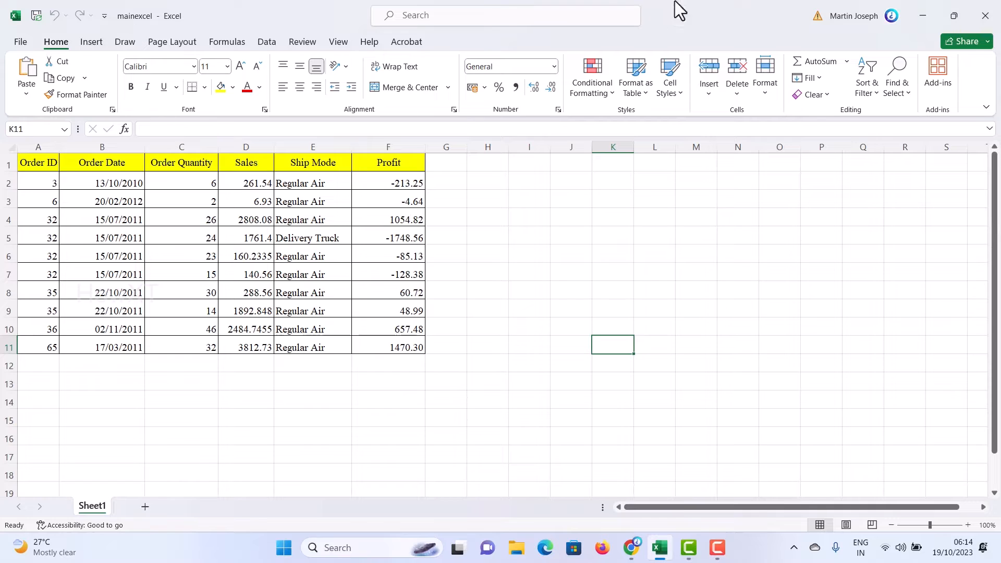
{"action": "mouse_move", "coordinate": [29, 48]}
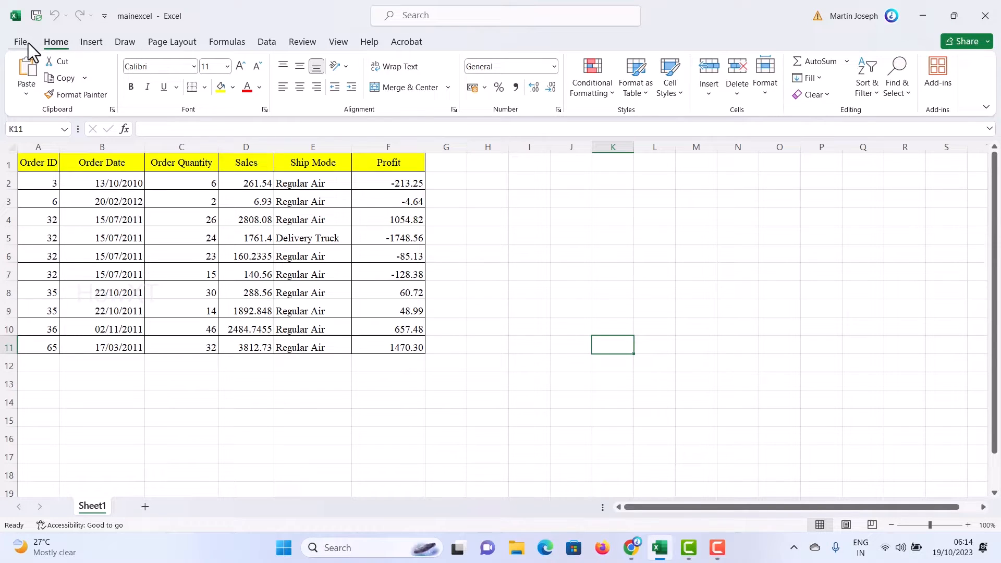
Set mainexcel to Always Open Read-Only via Protect Workbook and return to the sheet
{"action": "left_click", "coordinate": [21, 42]}
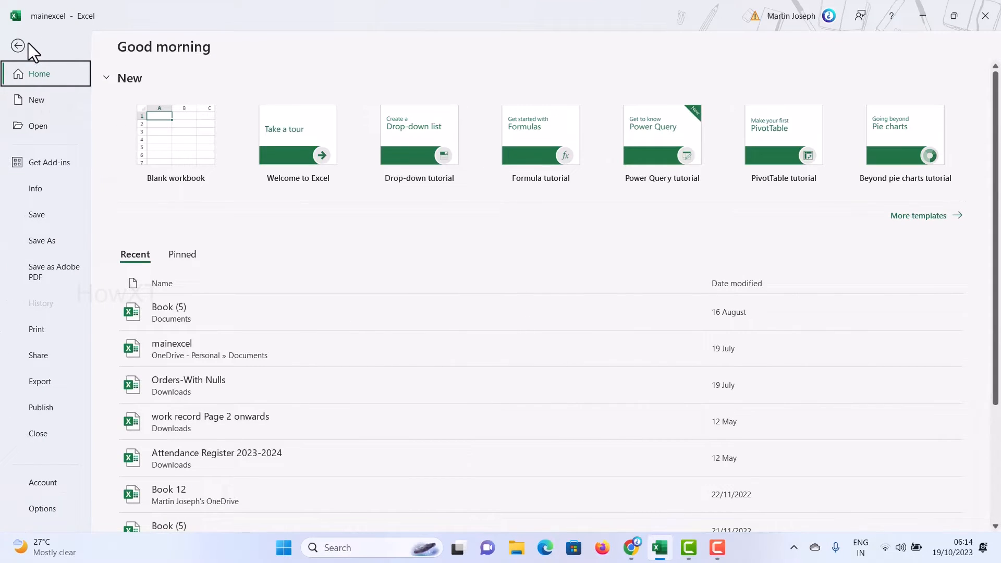
{"action": "mouse_move", "coordinate": [40, 198]}
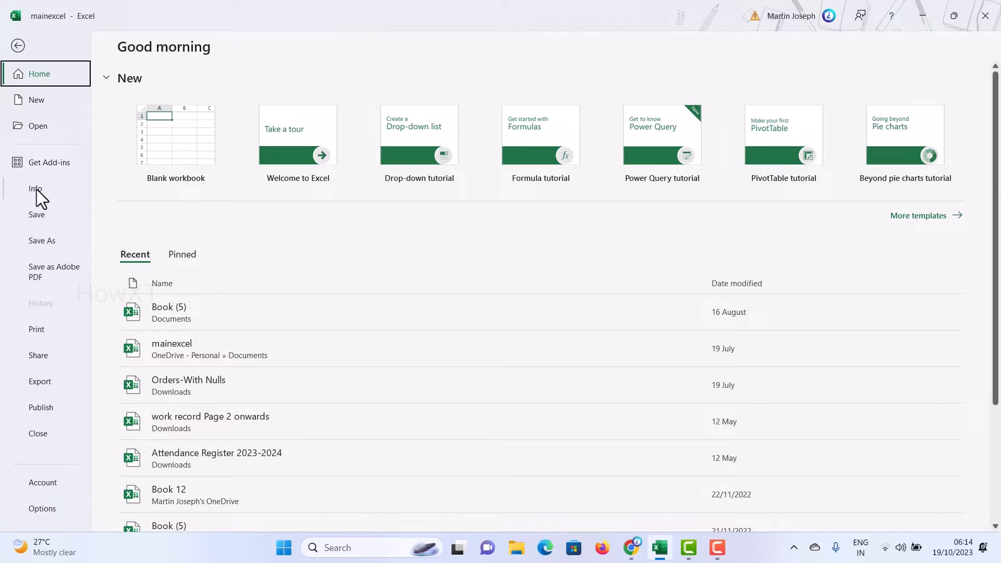
{"action": "left_click", "coordinate": [35, 189]}
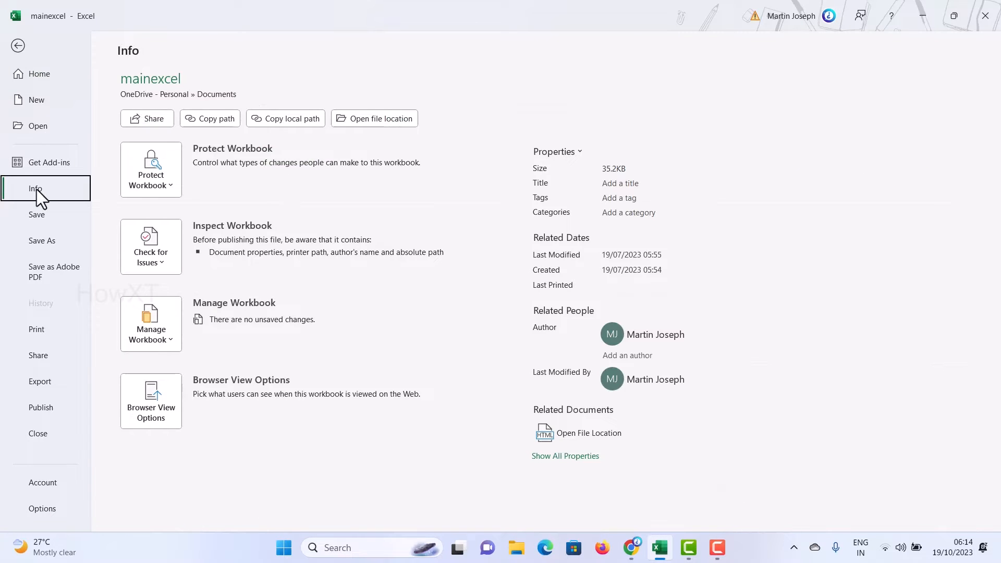
{"action": "mouse_move", "coordinate": [217, 163]}
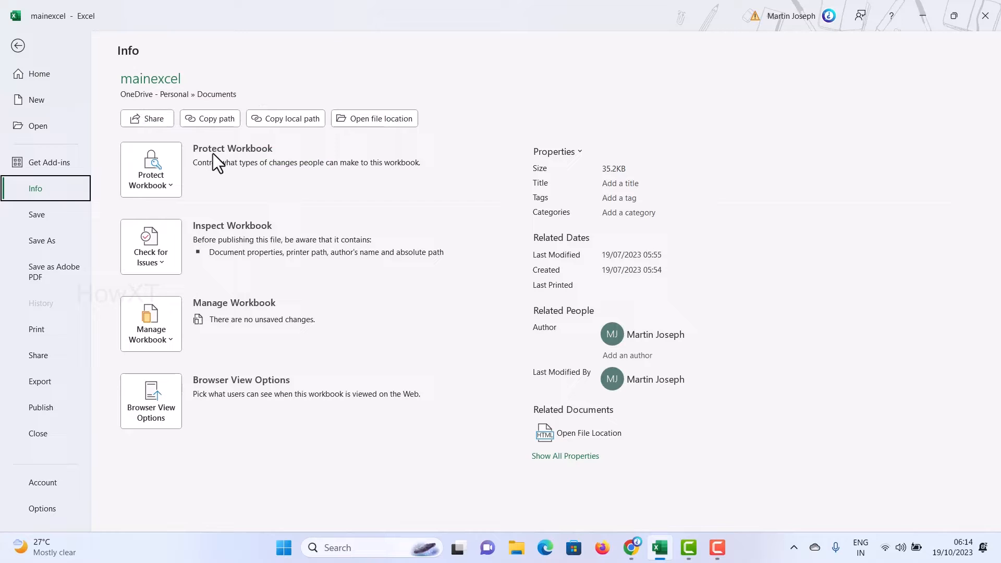
{"action": "mouse_move", "coordinate": [170, 189]}
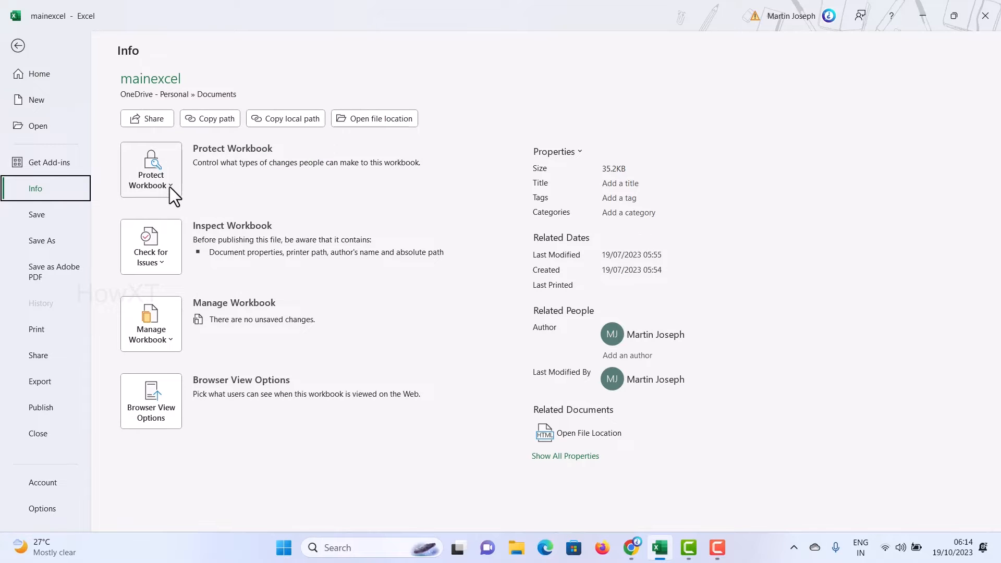
{"action": "left_click", "coordinate": [150, 169]}
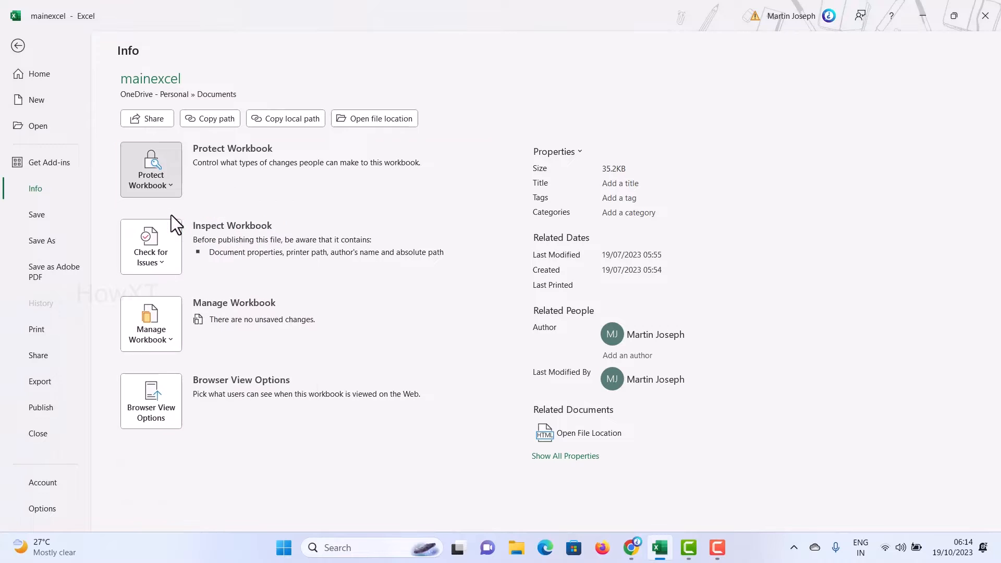
{"action": "left_click", "coordinate": [150, 172]}
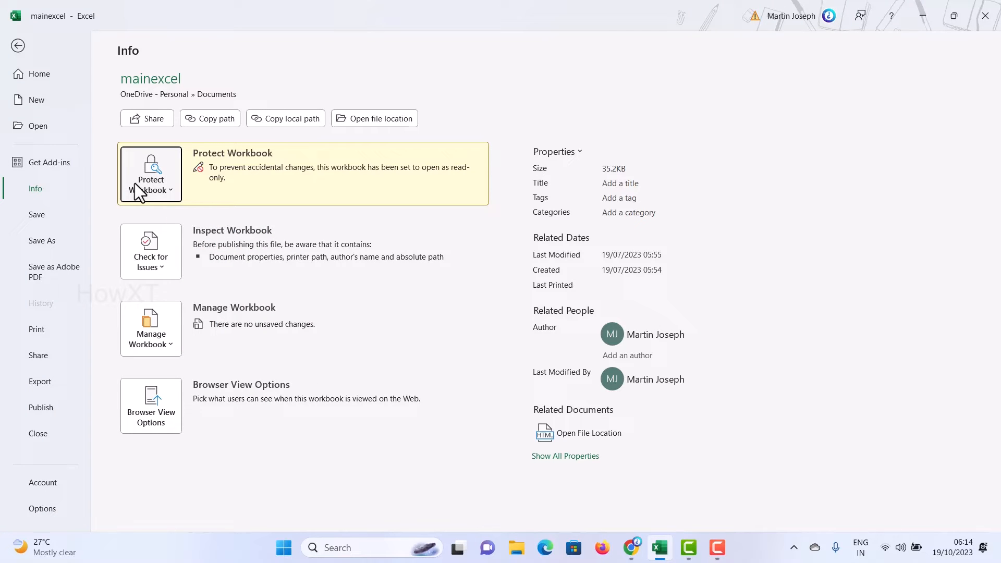
{"action": "left_click", "coordinate": [17, 45]}
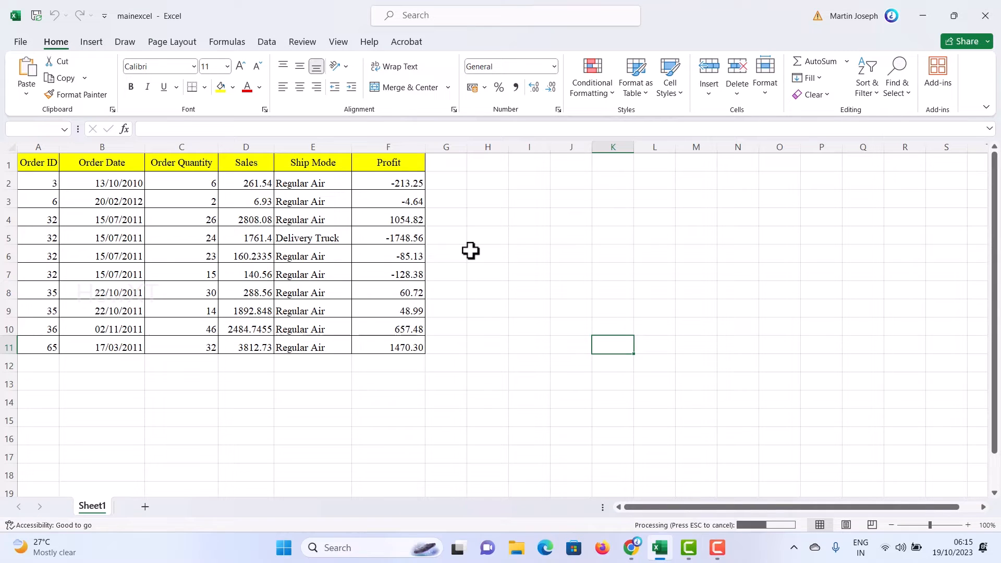
{"action": "mouse_move", "coordinate": [392, 232]}
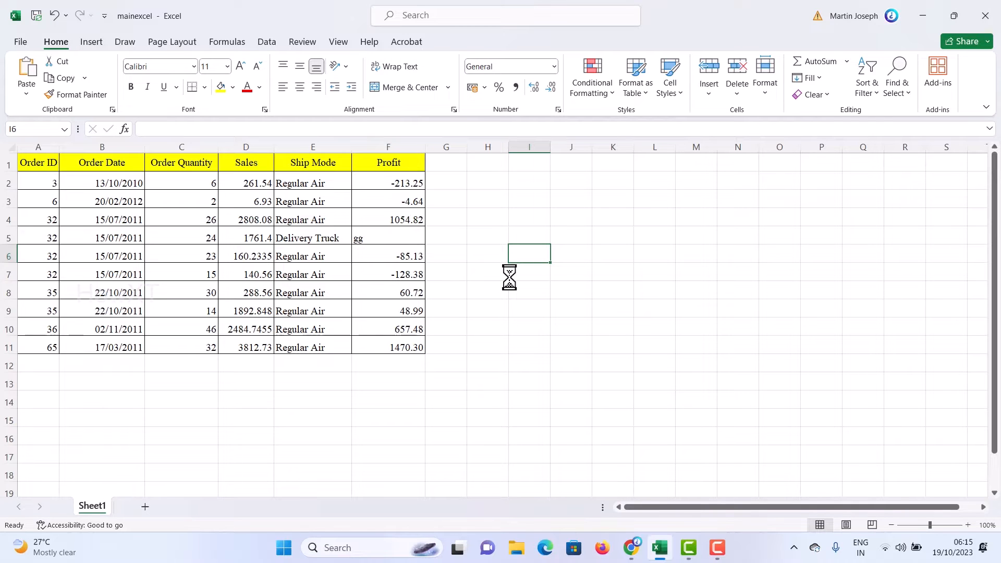
{"action": "mouse_move", "coordinate": [413, 232]}
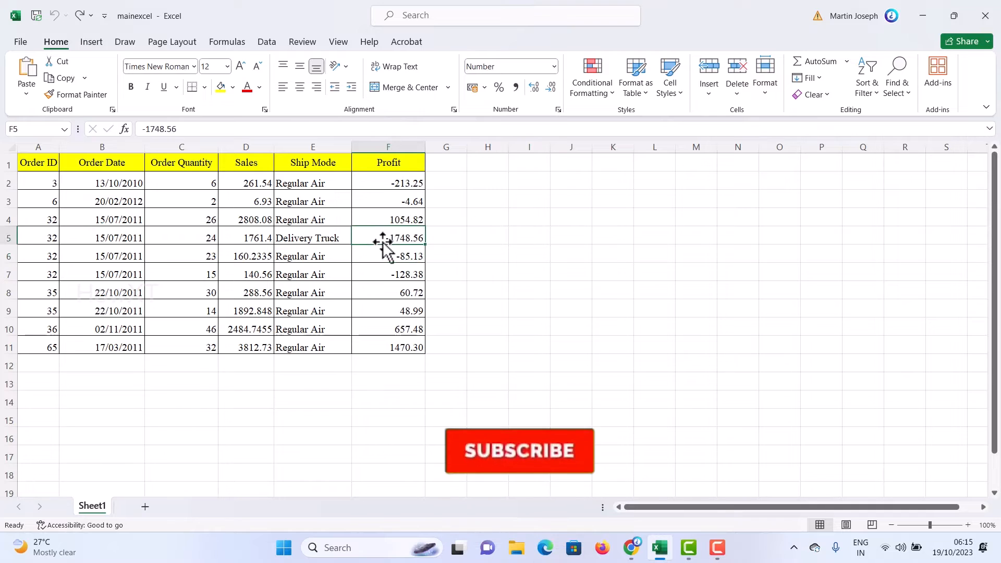
{"action": "left_click", "coordinate": [570, 289]}
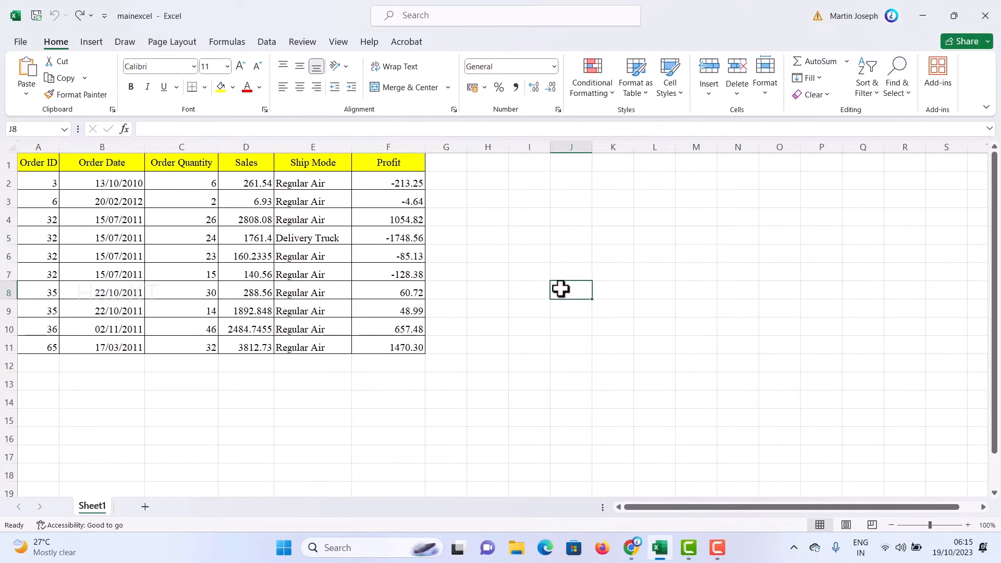
{"action": "mouse_move", "coordinate": [33, 58]}
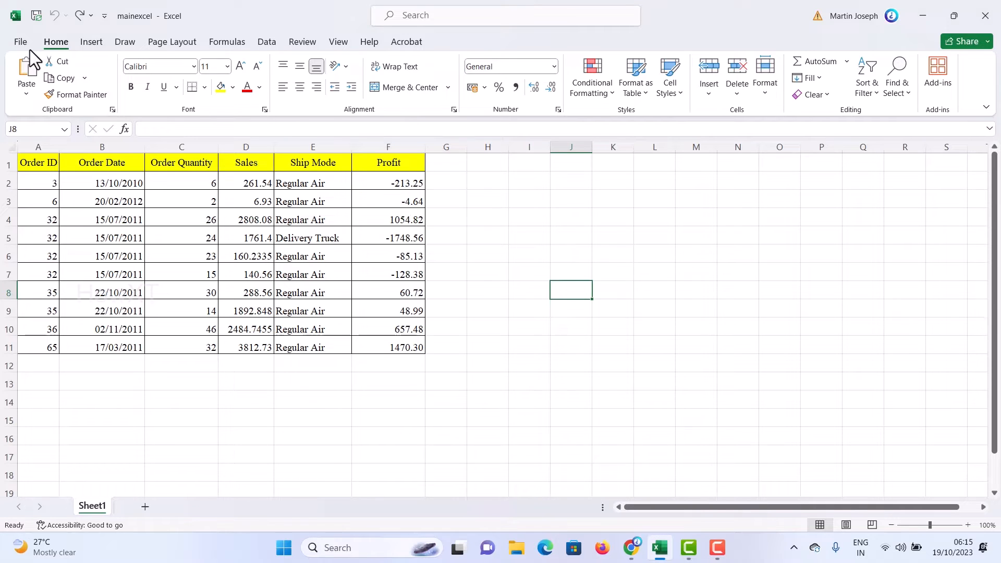
Review the workbook Info page confirming the read-only setting on mainexcel
{"action": "left_click", "coordinate": [20, 42]}
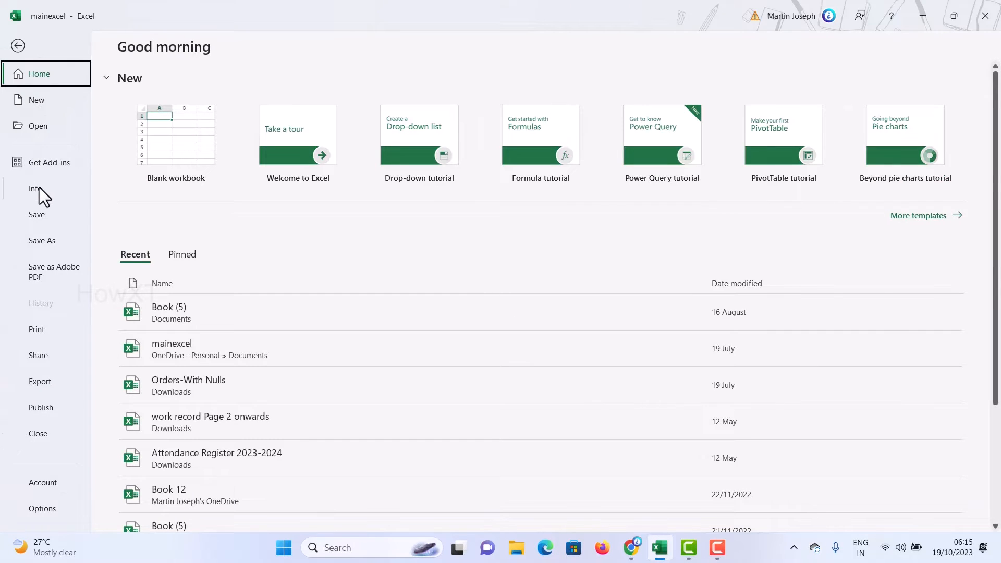
{"action": "left_click", "coordinate": [36, 189]}
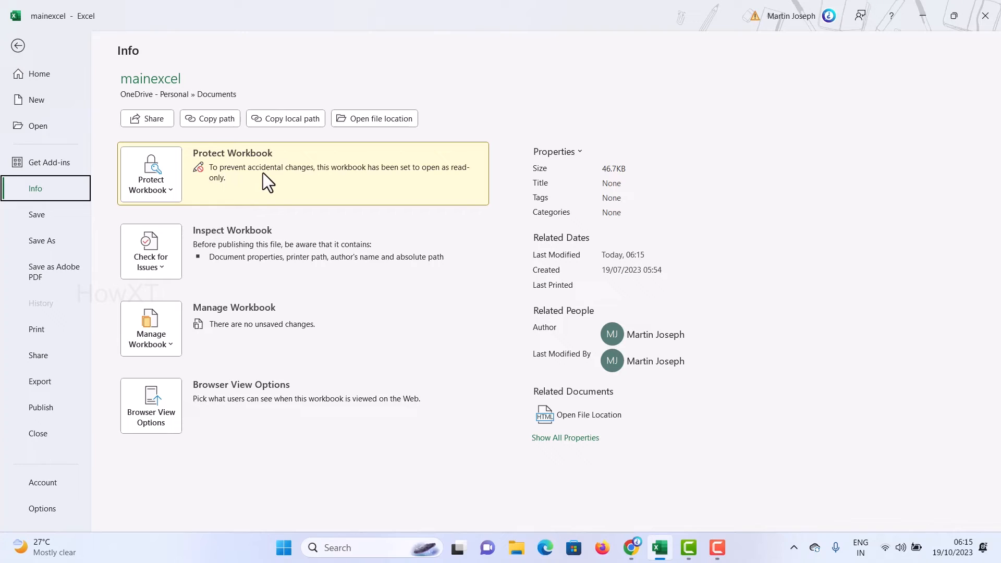
{"action": "mouse_move", "coordinate": [406, 186]}
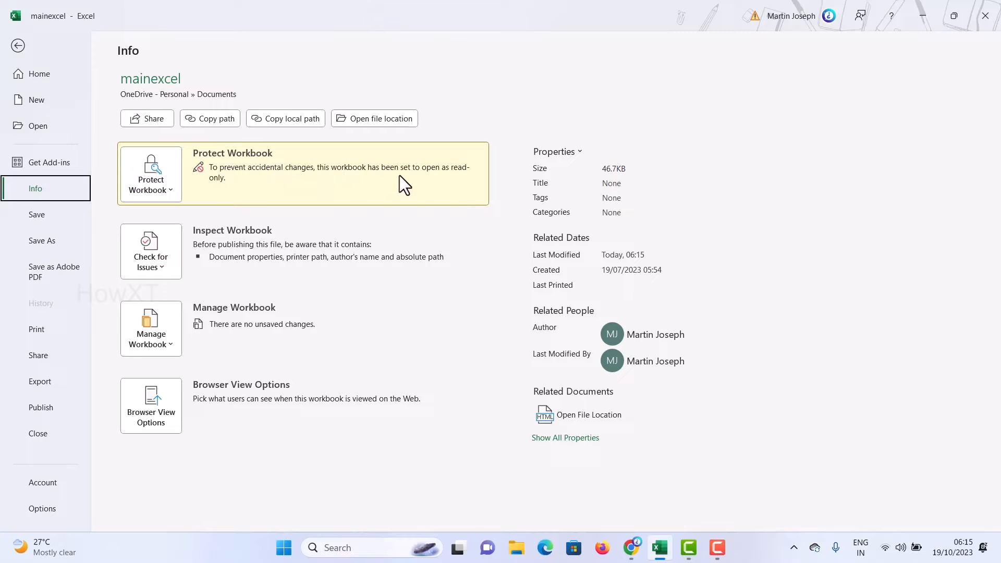
{"action": "mouse_move", "coordinate": [203, 203]}
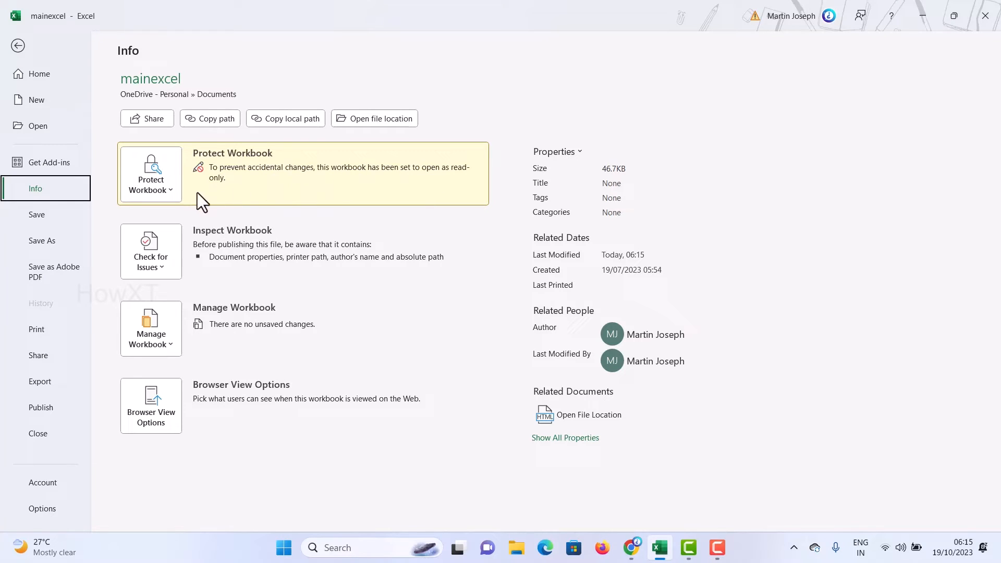
{"action": "mouse_move", "coordinate": [758, 127]}
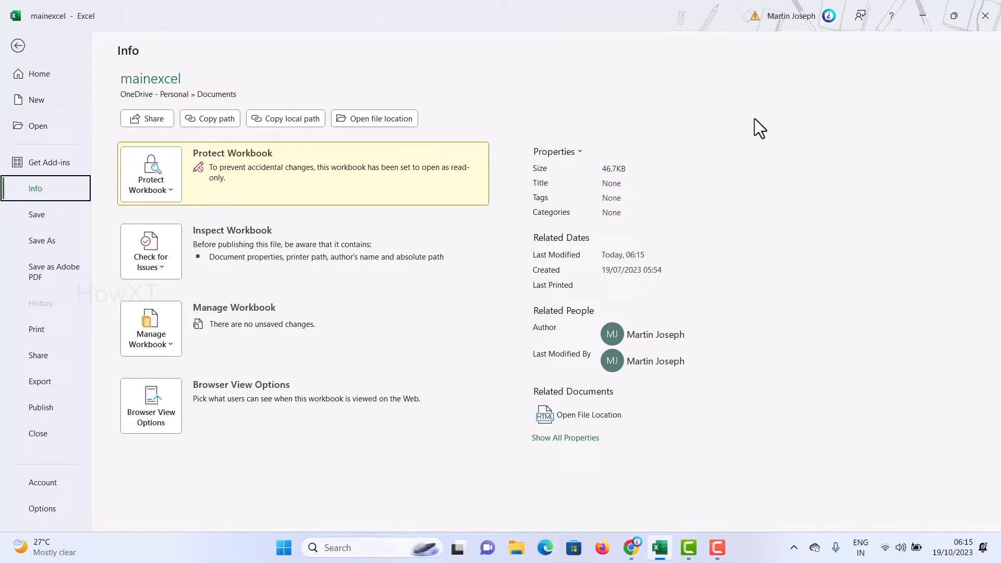
{"action": "mouse_move", "coordinate": [18, 45]}
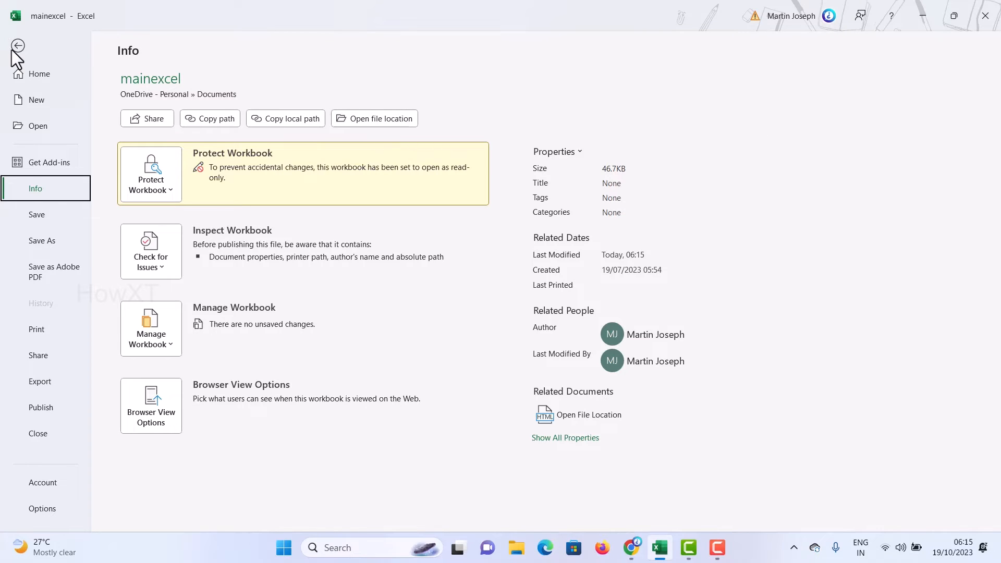
Return to the order table, then reopen the File start page
{"action": "left_click", "coordinate": [17, 44]}
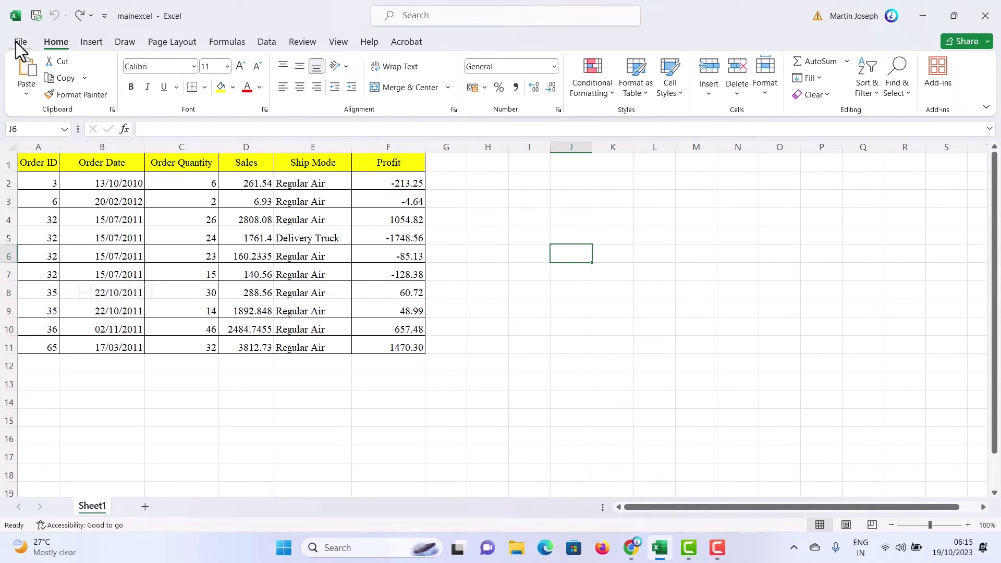
{"action": "left_click", "coordinate": [20, 42]}
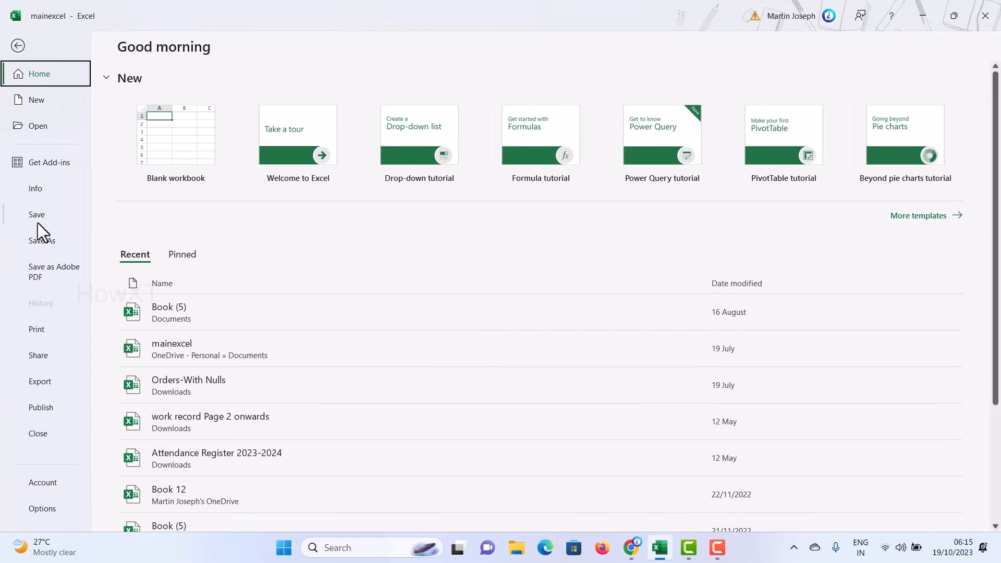
{"action": "mouse_move", "coordinate": [42, 226]}
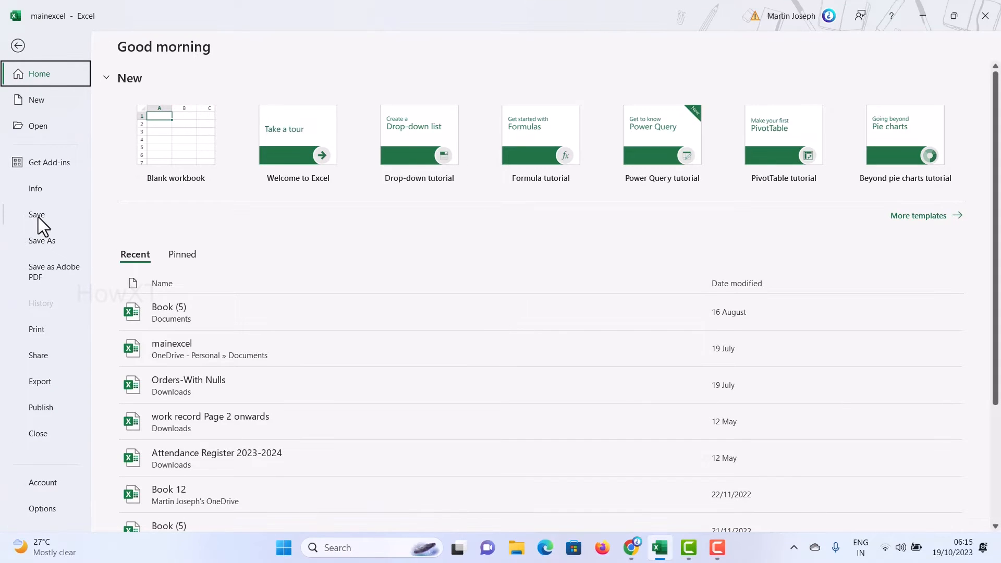
Launch the Save As dialog for mainexcel starting in the Documents folder
{"action": "left_click", "coordinate": [41, 241]}
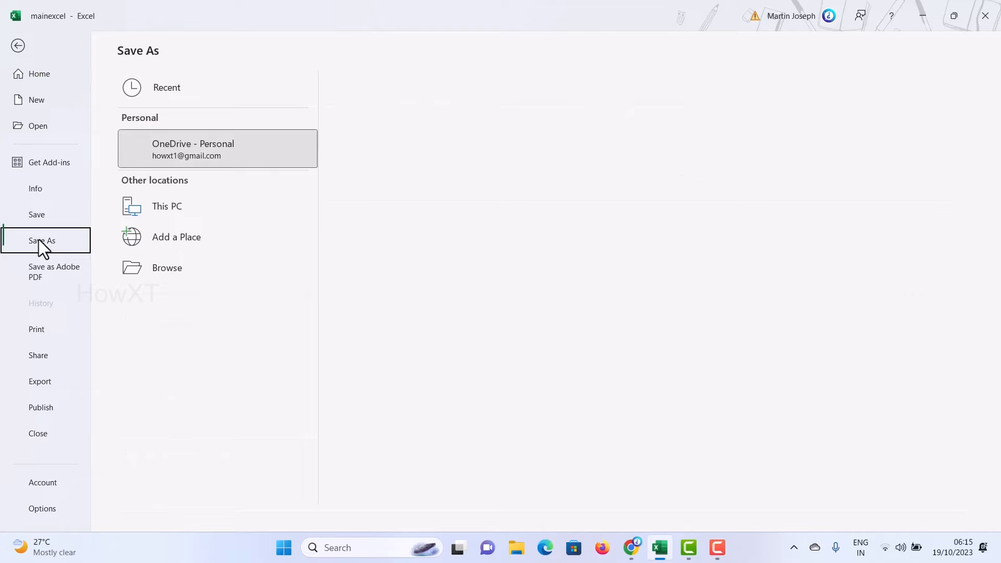
{"action": "left_click", "coordinate": [217, 148]}
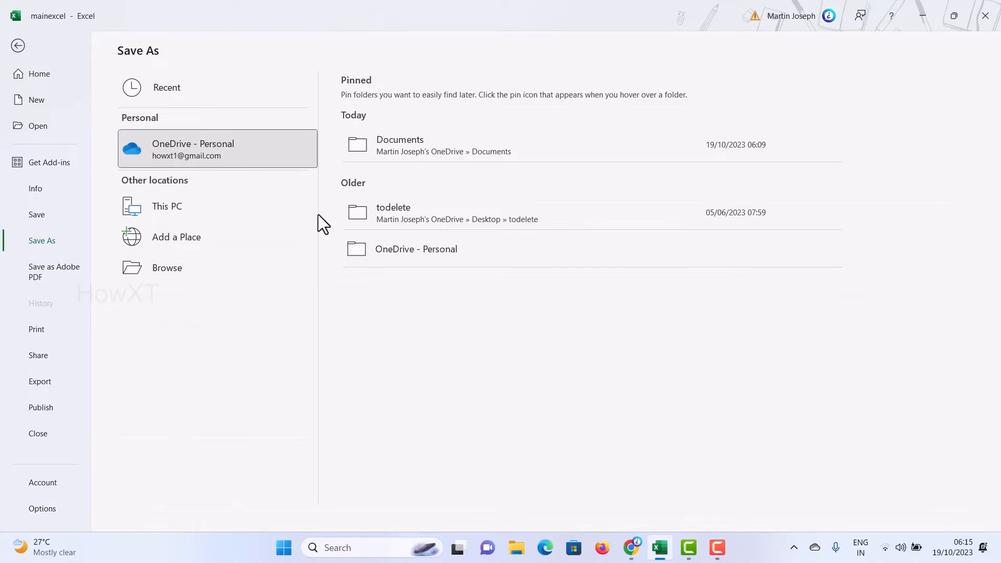
{"action": "left_click", "coordinate": [166, 267]}
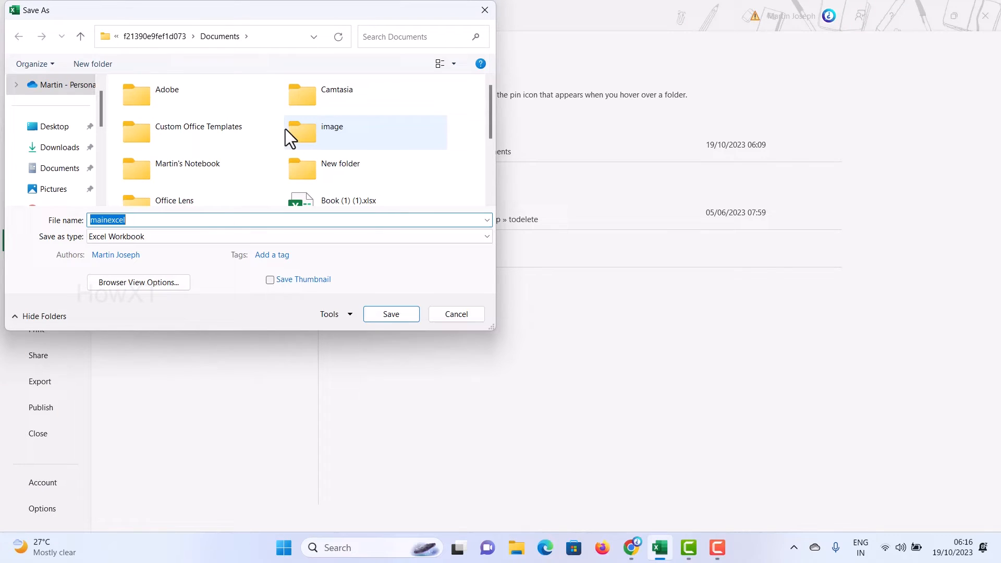
{"action": "mouse_move", "coordinate": [51, 147]}
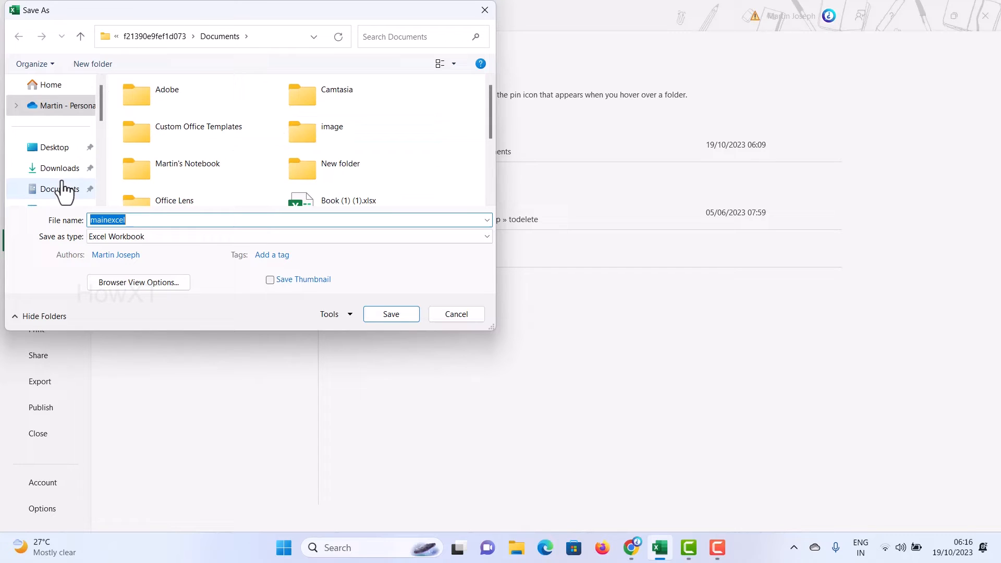
Point the save to Downloads and extend the file name to mainexcelread
{"action": "left_click", "coordinate": [62, 168]}
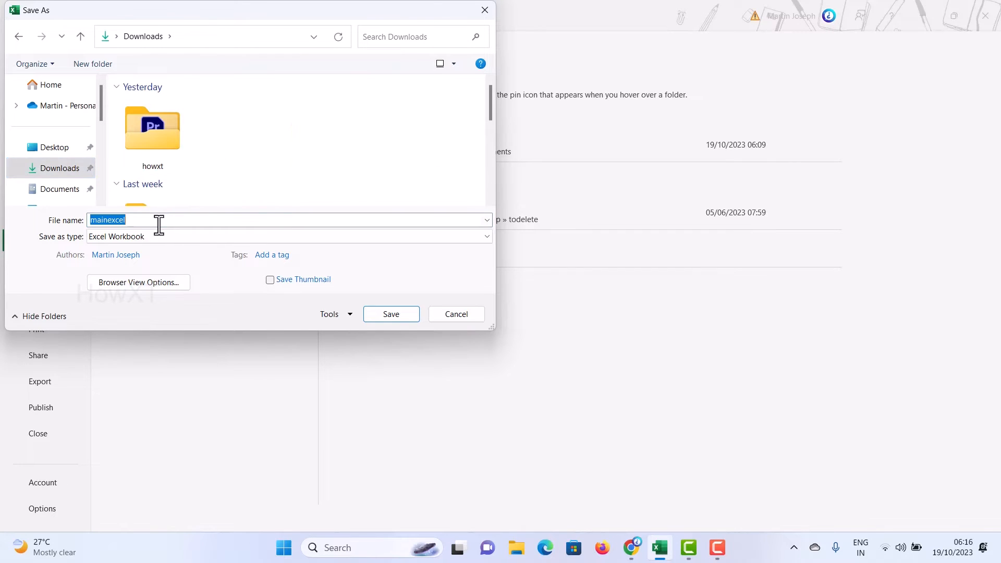
{"action": "left_click", "coordinate": [172, 220]}
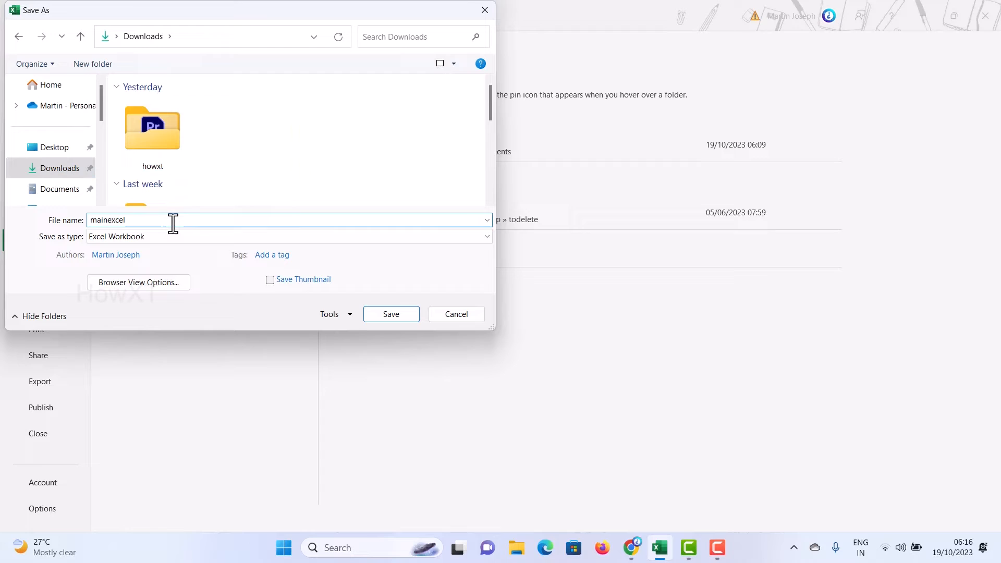
{"action": "type", "text": "read"}
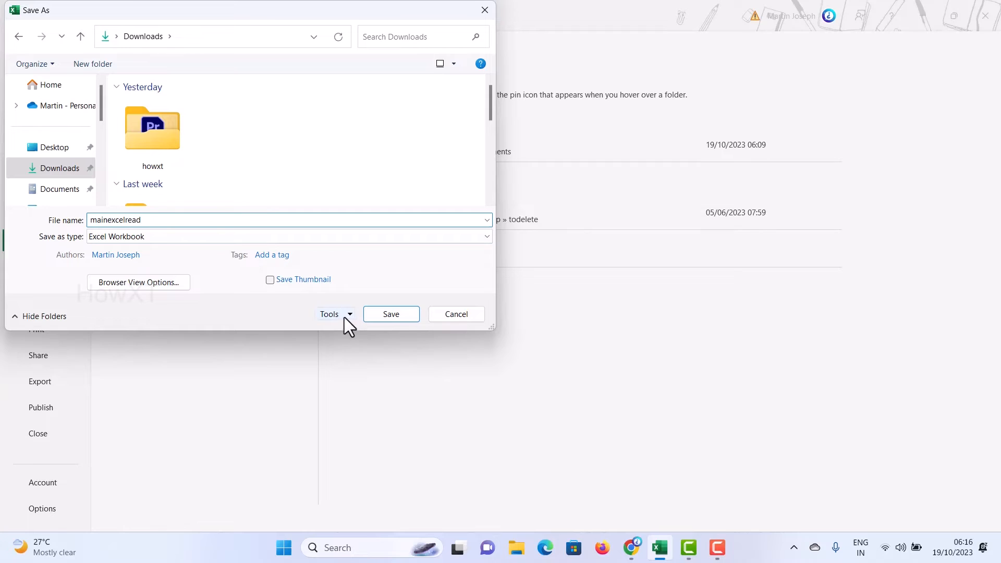
Confirm Read-only recommended in General Options and save the copy as mainexcelread
{"action": "left_click", "coordinate": [332, 314]}
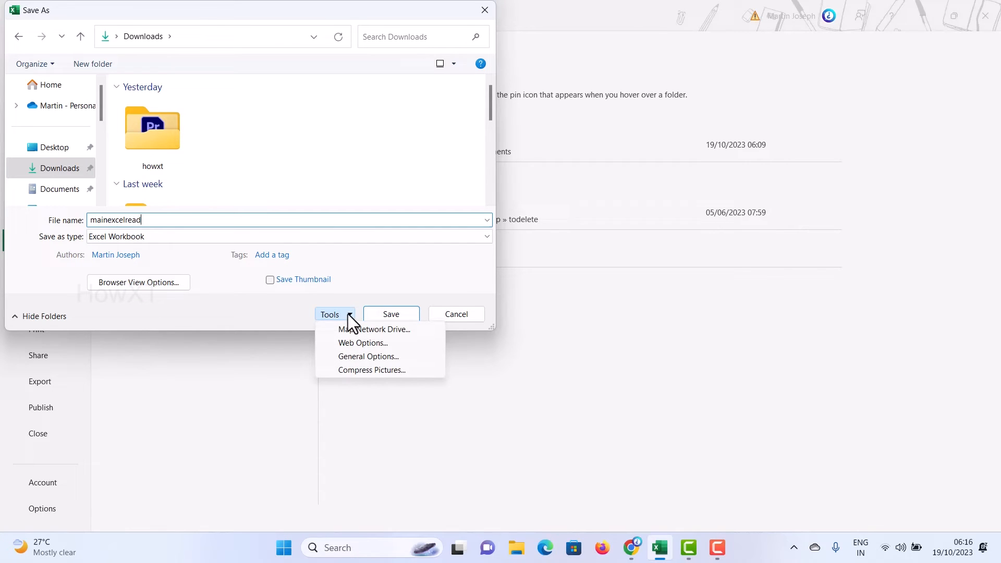
{"action": "mouse_move", "coordinate": [368, 356]}
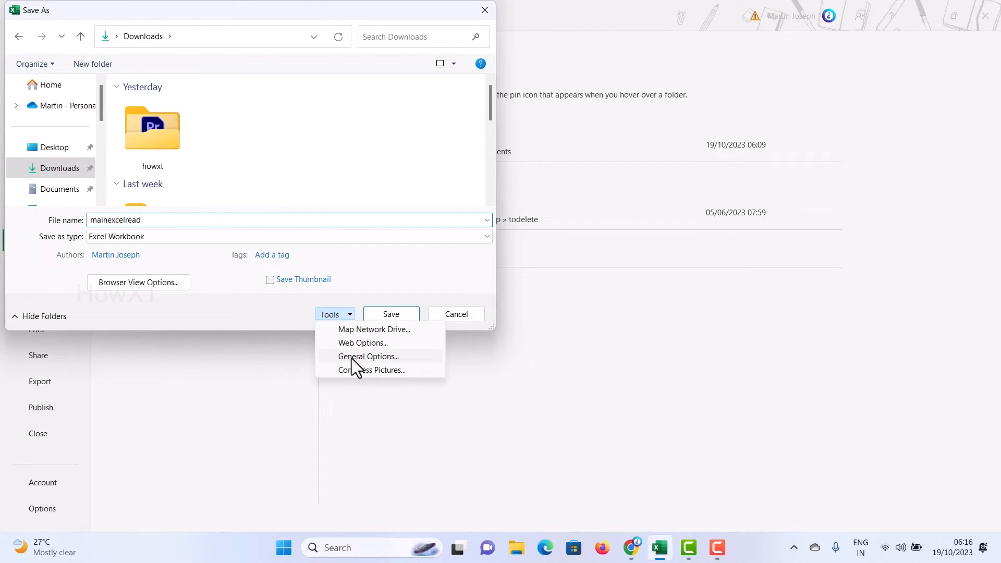
{"action": "left_click", "coordinate": [368, 356]}
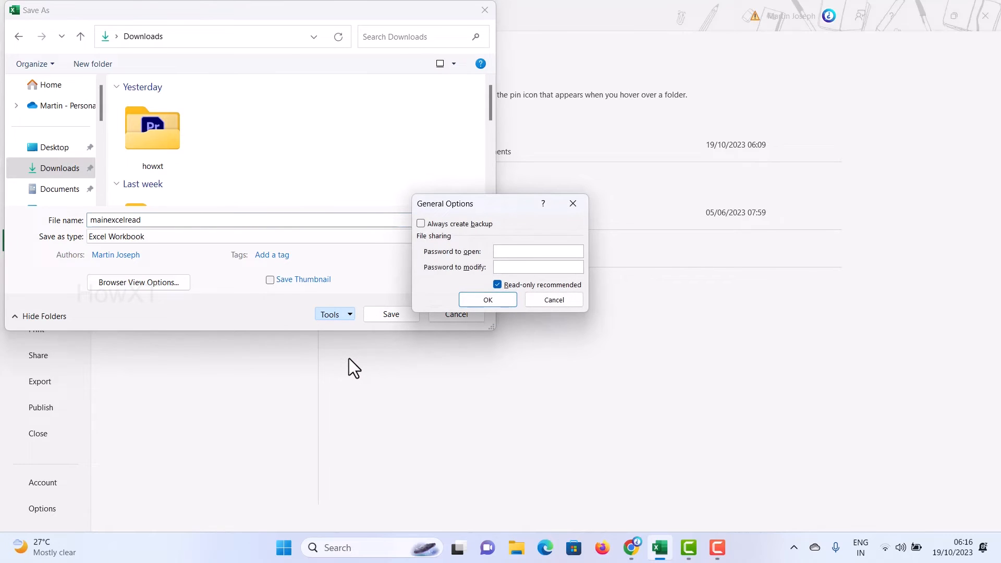
{"action": "mouse_move", "coordinate": [472, 262]}
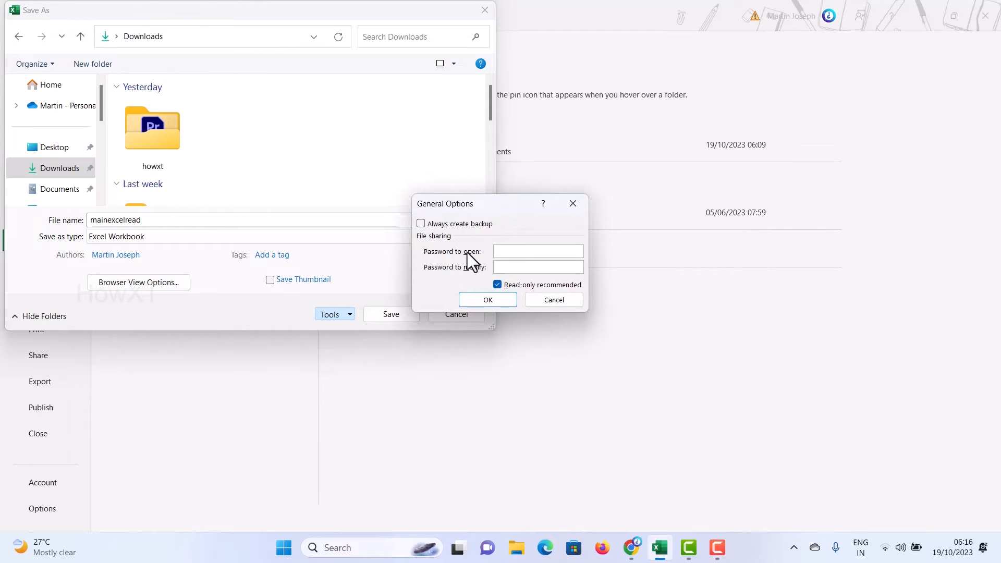
{"action": "left_click", "coordinate": [537, 252]}
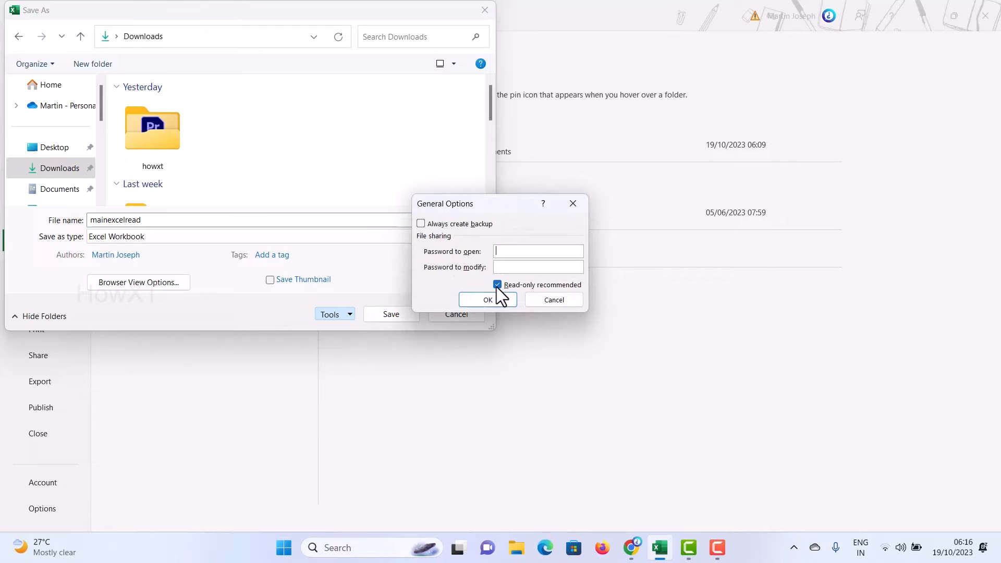
{"action": "left_click", "coordinate": [498, 283]}
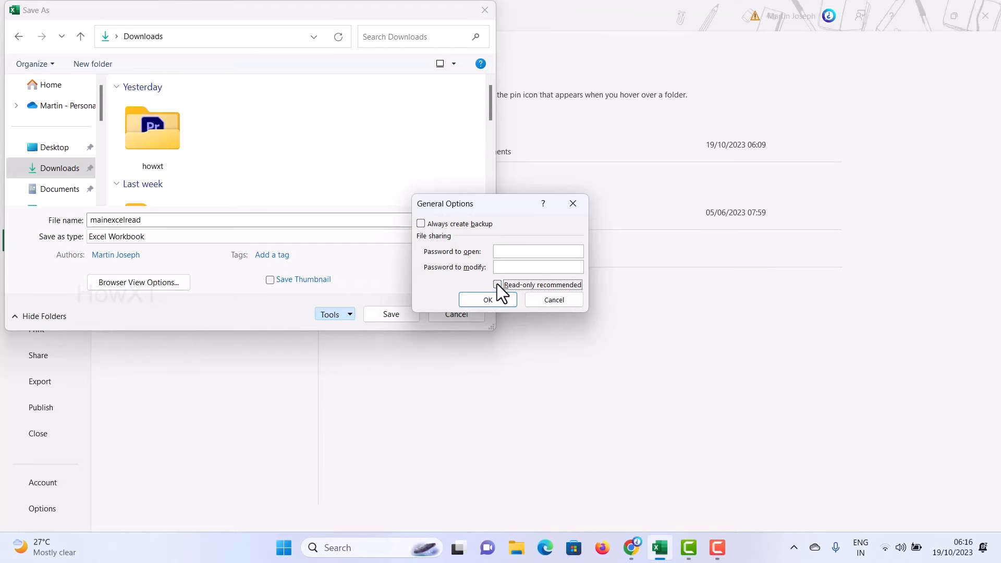
{"action": "left_click", "coordinate": [498, 283]}
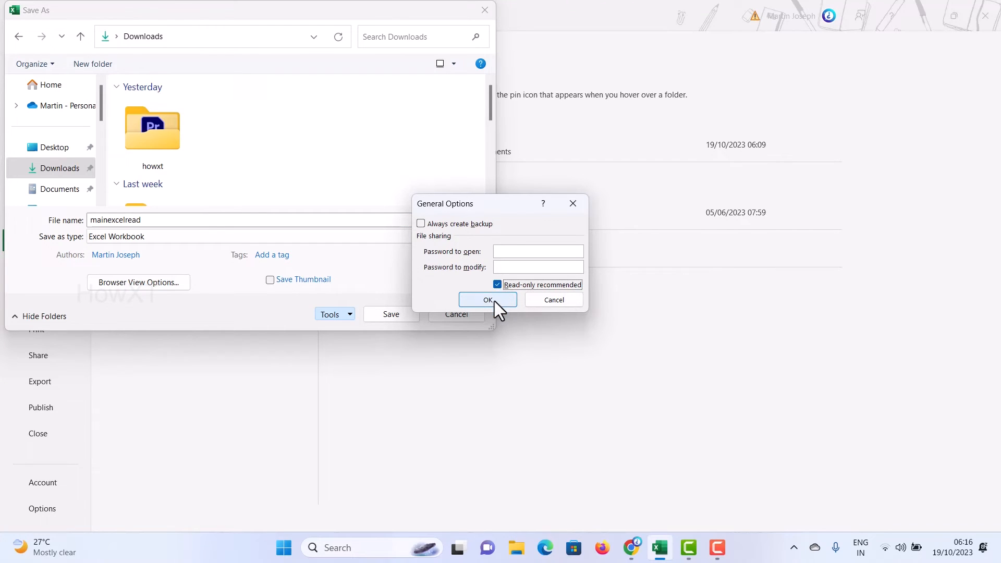
{"action": "left_click", "coordinate": [487, 300]}
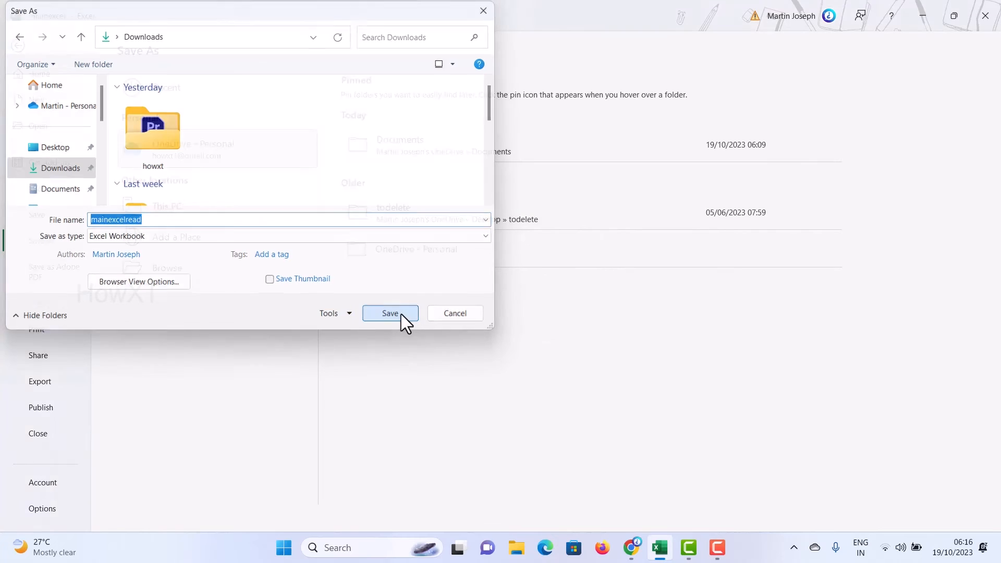
{"action": "left_click", "coordinate": [389, 312]}
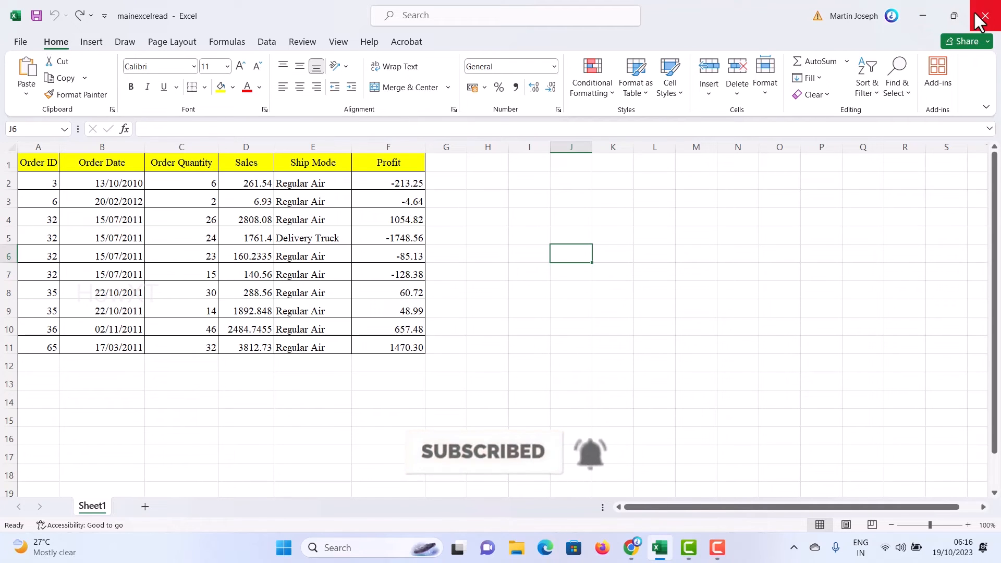
Close Excel and reopen the original mainexcel from Documents, raising the read-only prompt
{"action": "left_click", "coordinate": [983, 16]}
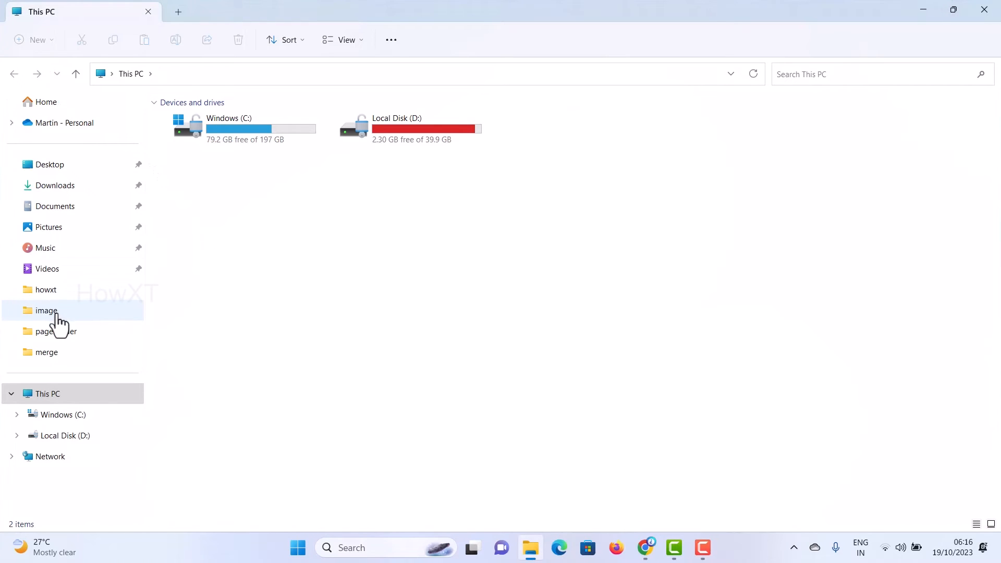
{"action": "left_click", "coordinate": [55, 206]}
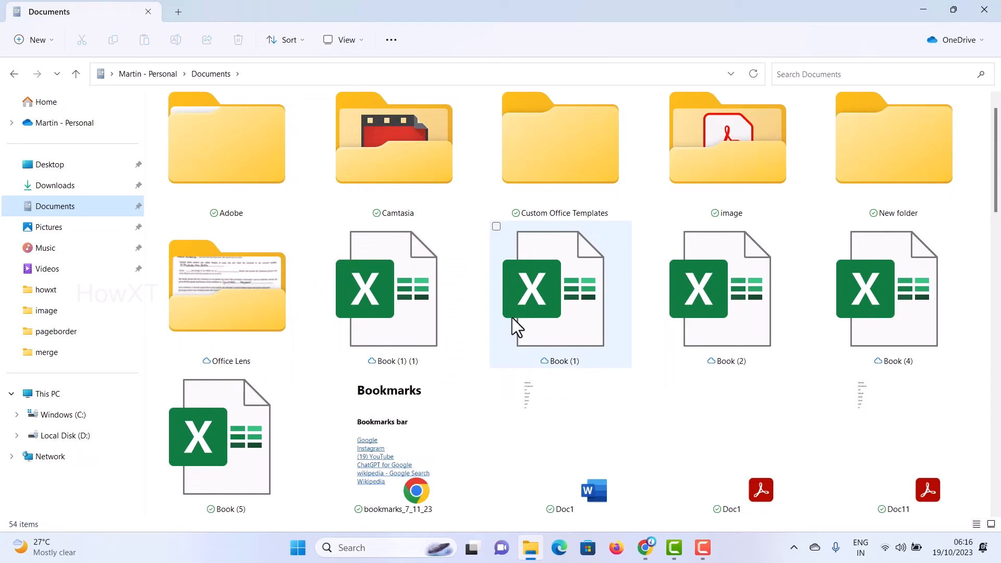
{"action": "scroll", "scroll_direction": "down", "scroll_amount": 3}
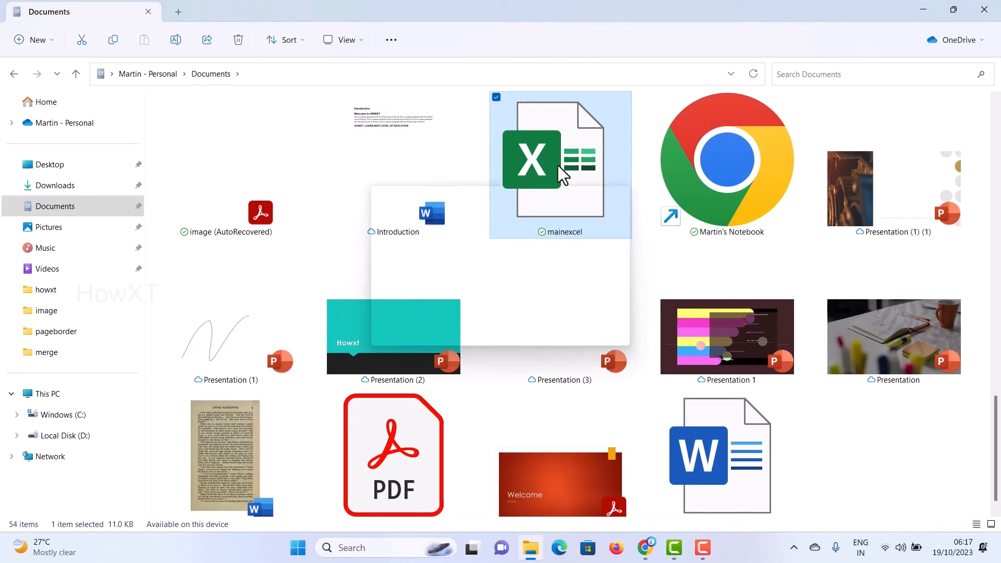
{"action": "double_click", "coordinate": [560, 160]}
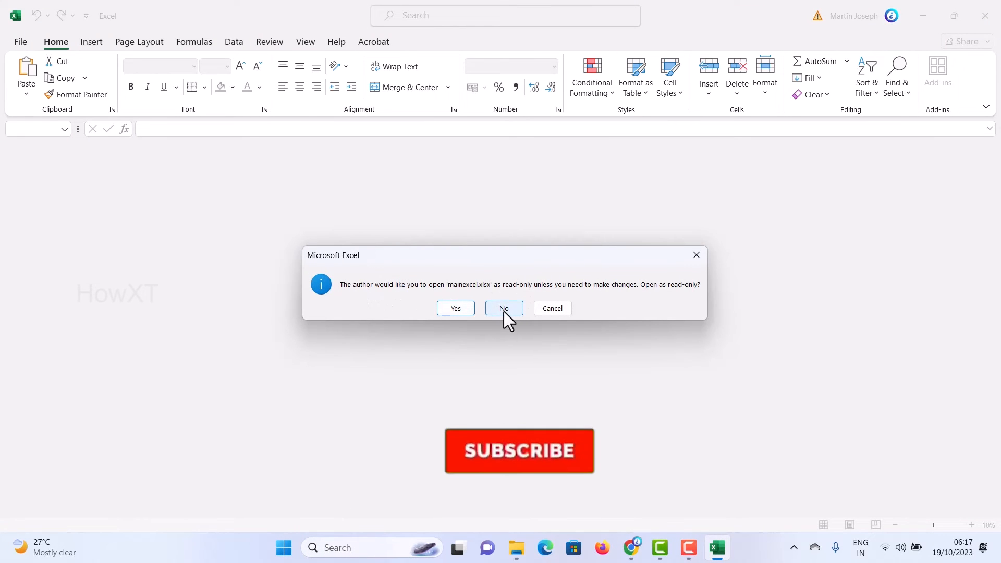
{"action": "mouse_move", "coordinate": [581, 312]}
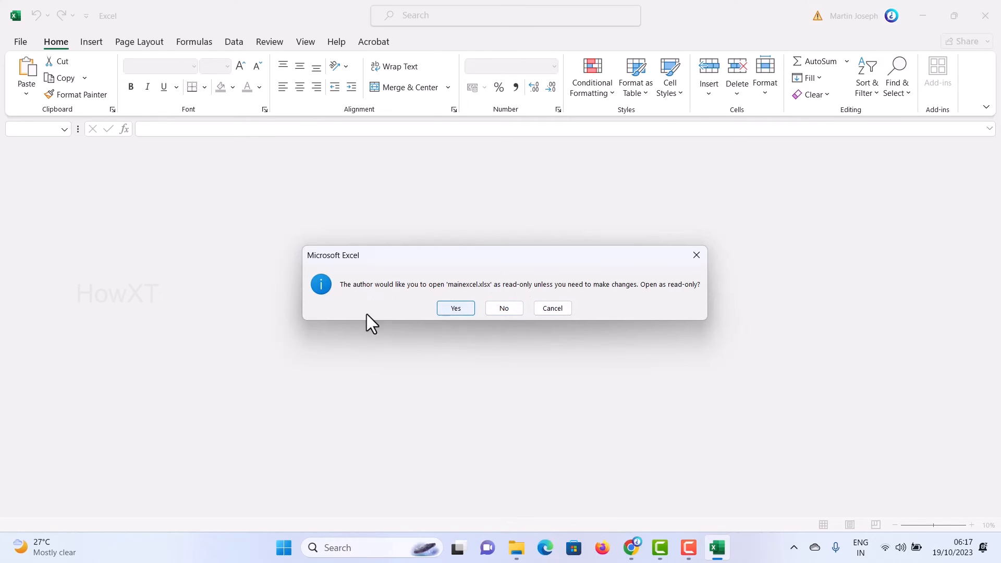
{"action": "mouse_move", "coordinate": [678, 303]}
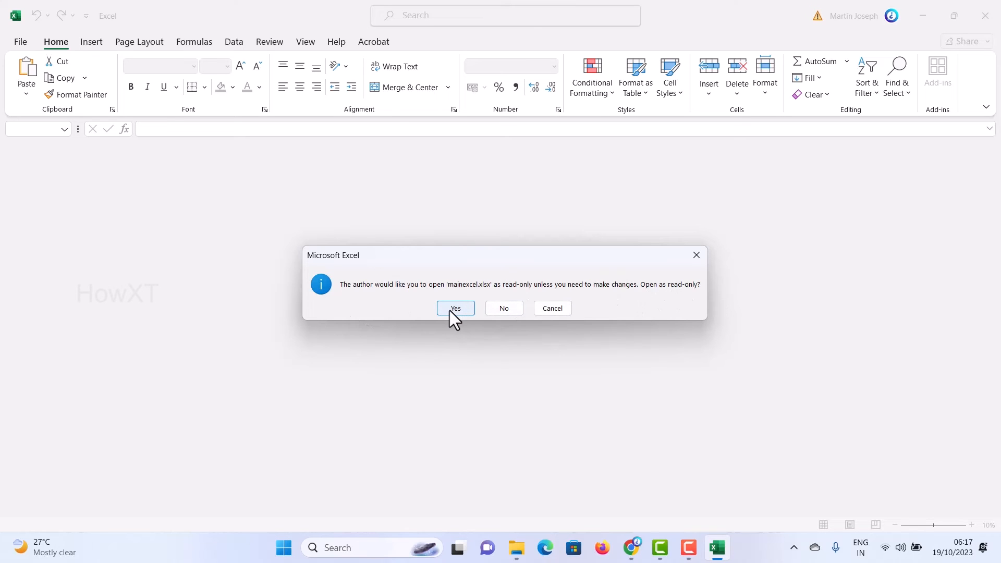
Accept the prompt to open mainexcel in read-only mode
{"action": "left_click", "coordinate": [454, 309]}
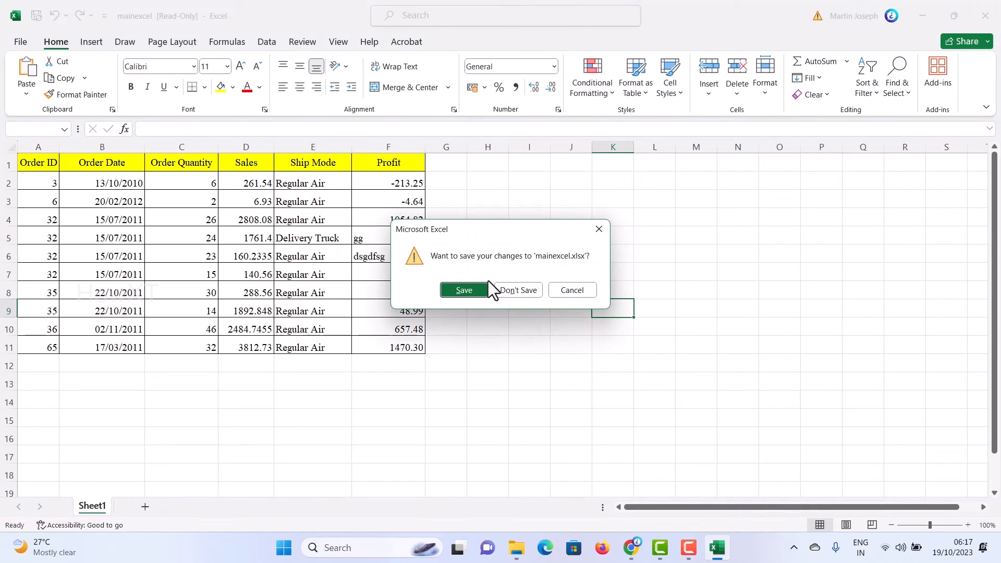
Attempt to save, decline the 'Copy of mainexcel' Save As, and close without saving
{"action": "left_click", "coordinate": [517, 290]}
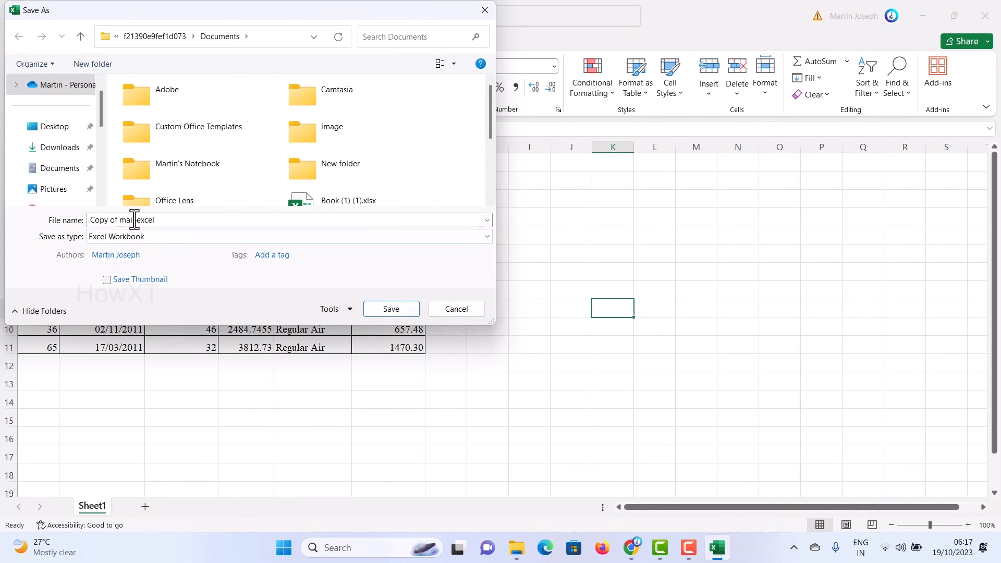
{"action": "mouse_move", "coordinate": [457, 308]}
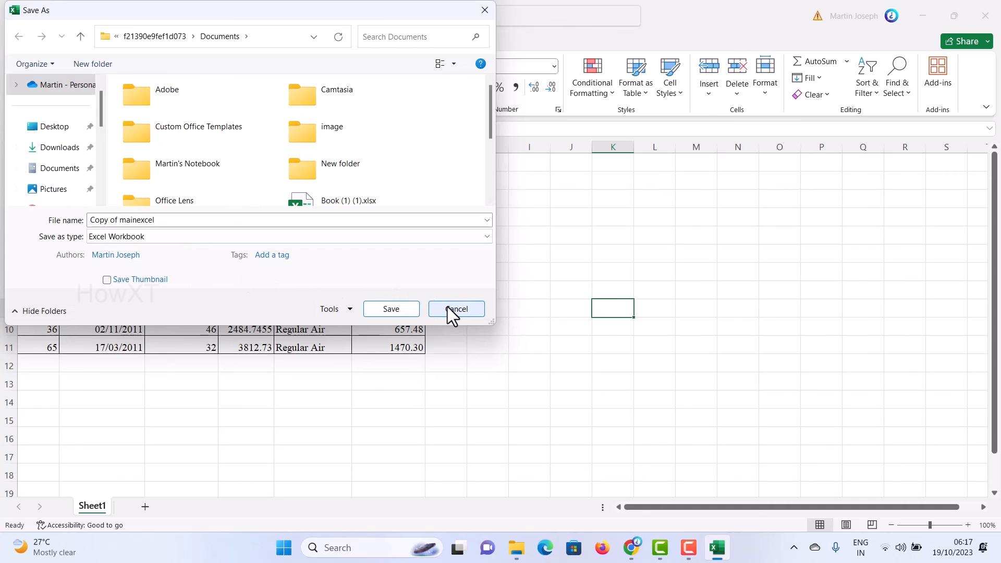
{"action": "left_click", "coordinate": [456, 309]}
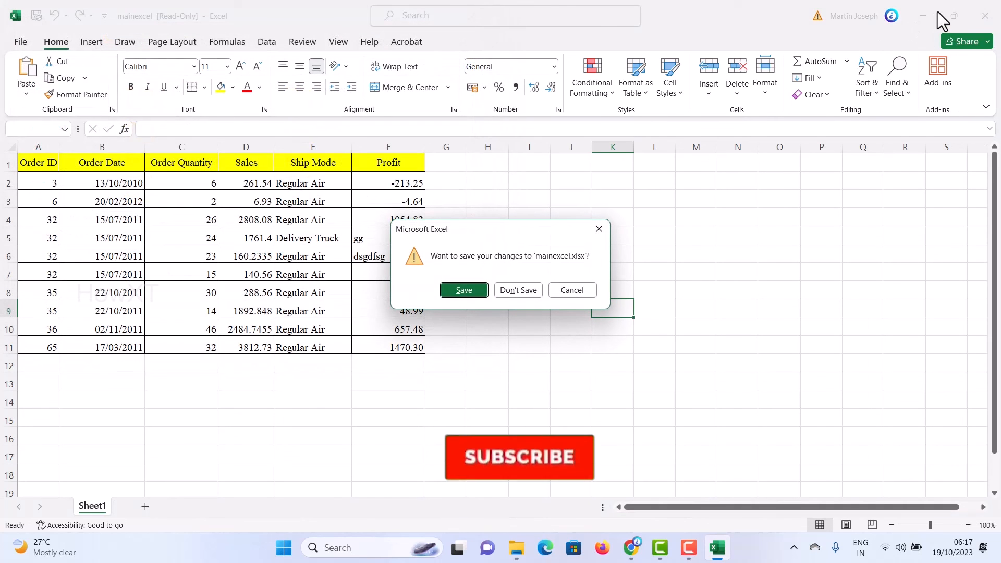
{"action": "left_click", "coordinate": [518, 289]}
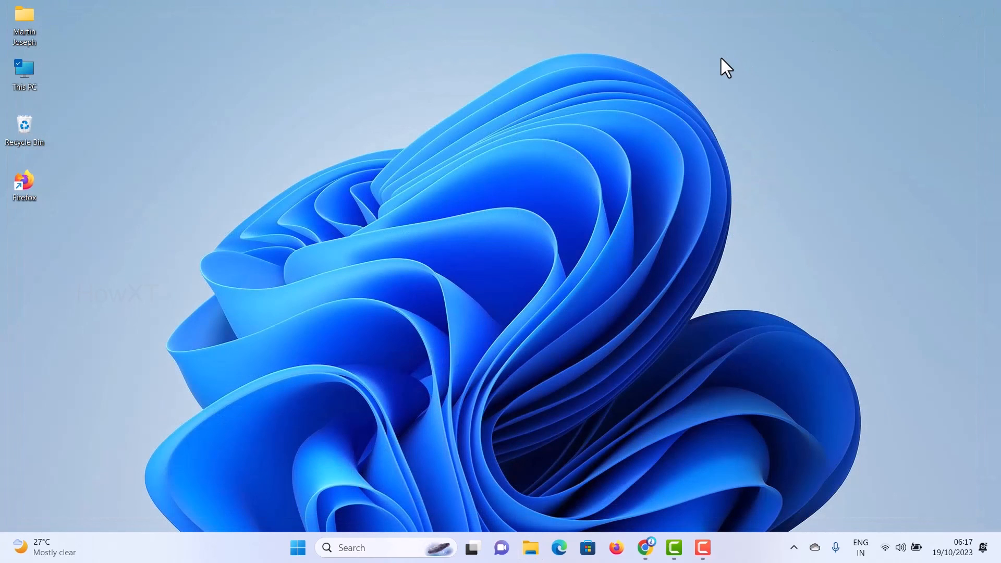
{"action": "mouse_move", "coordinate": [396, 207]}
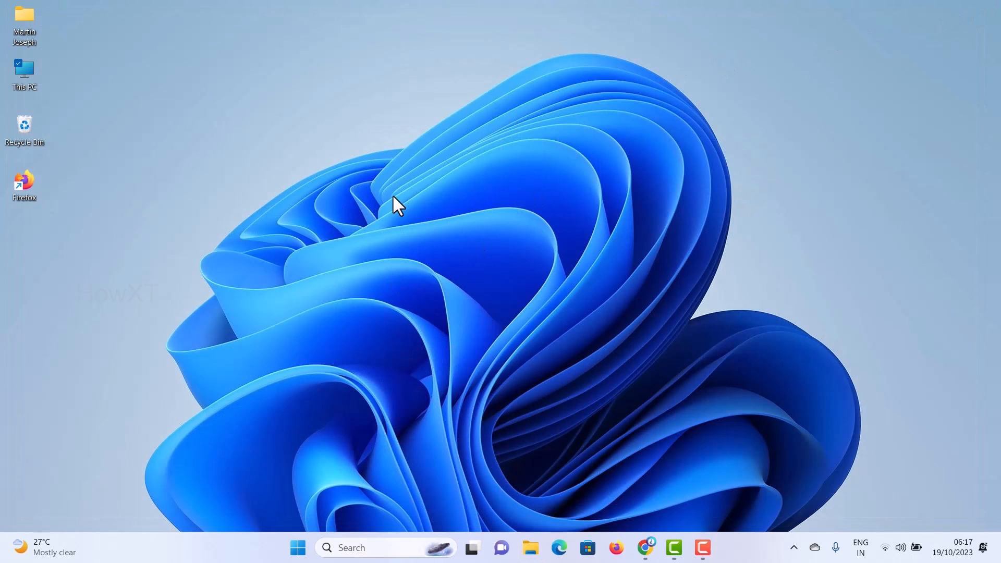